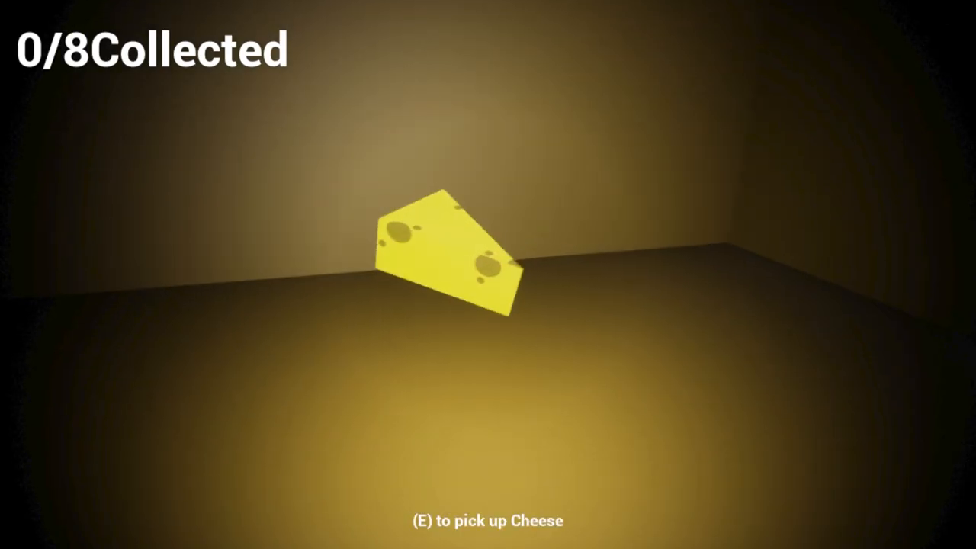
Pick up the yellow cheese wedge in the dim room
key(e)
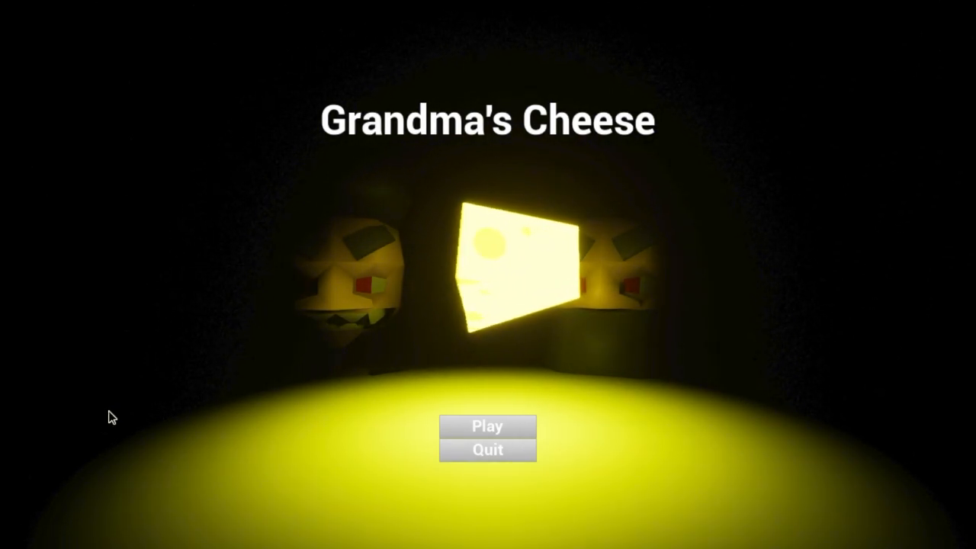
mouse_move(371, 94)
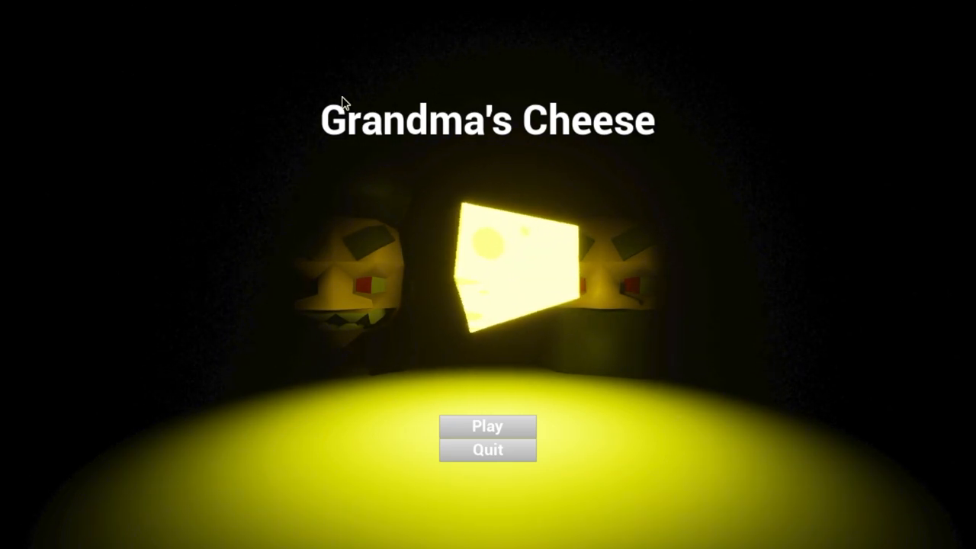
mouse_move(150, 224)
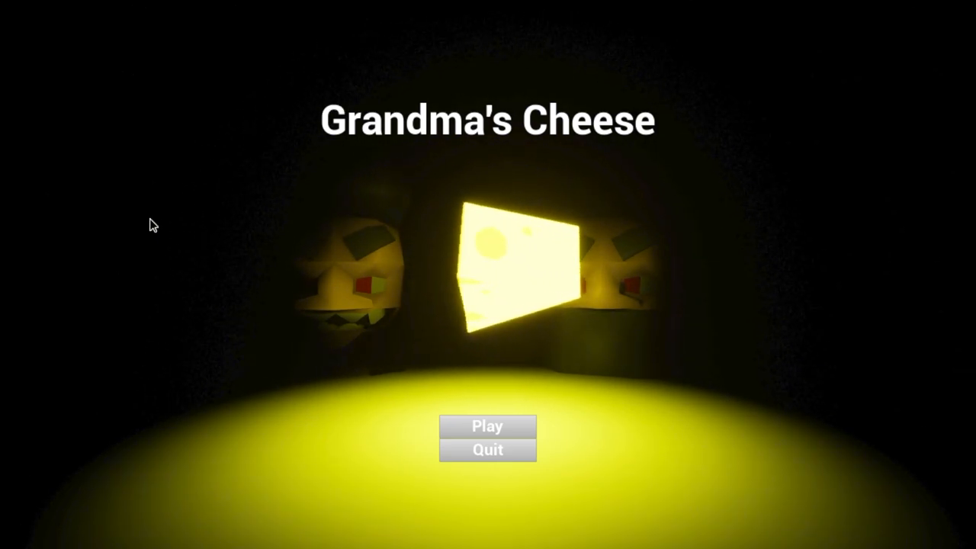
mouse_move(534, 243)
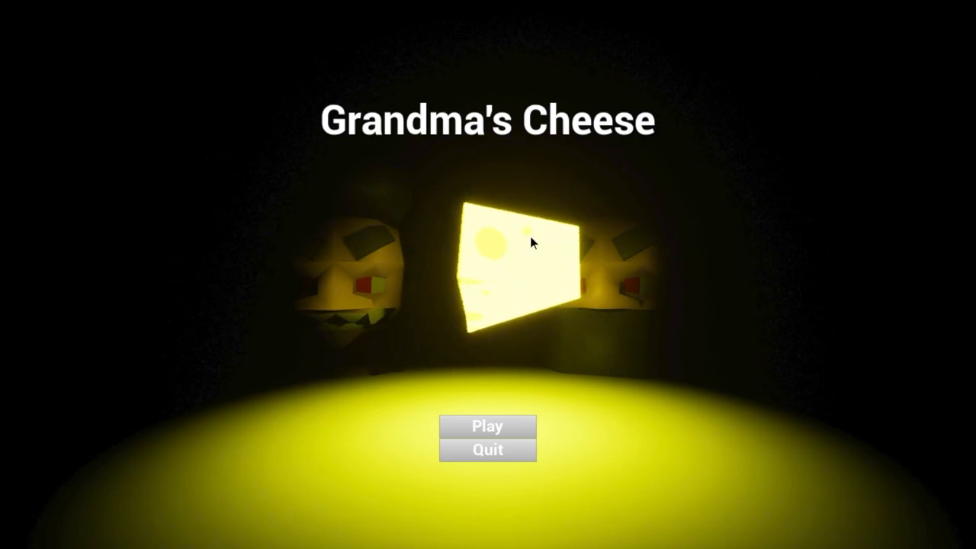
mouse_move(271, 333)
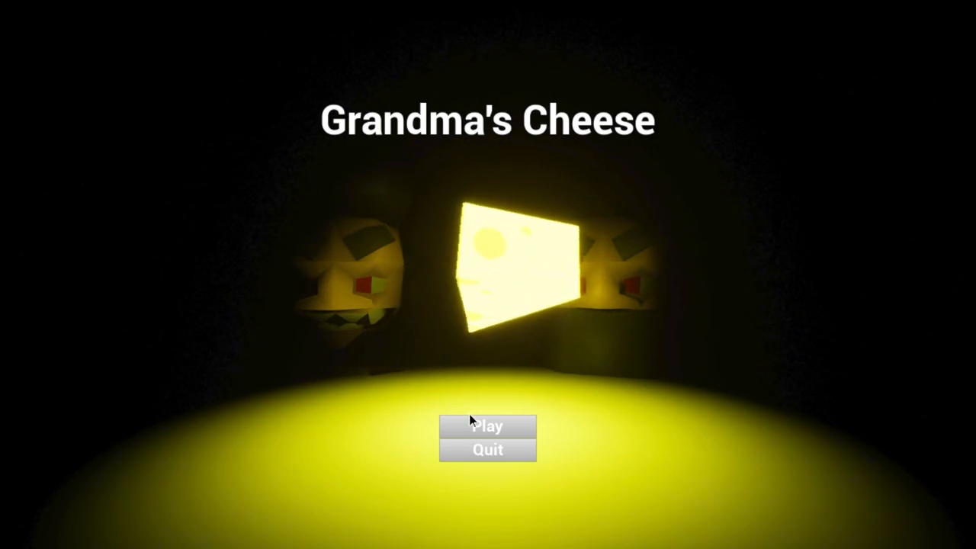
Start a new game and try to collect the glowing cheese block in the corridor
click(486, 426)
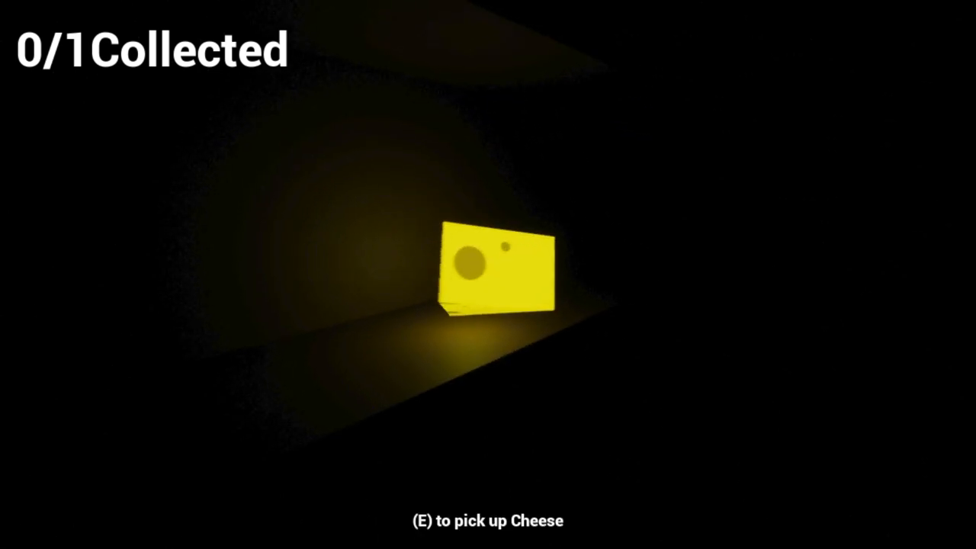
key(e)
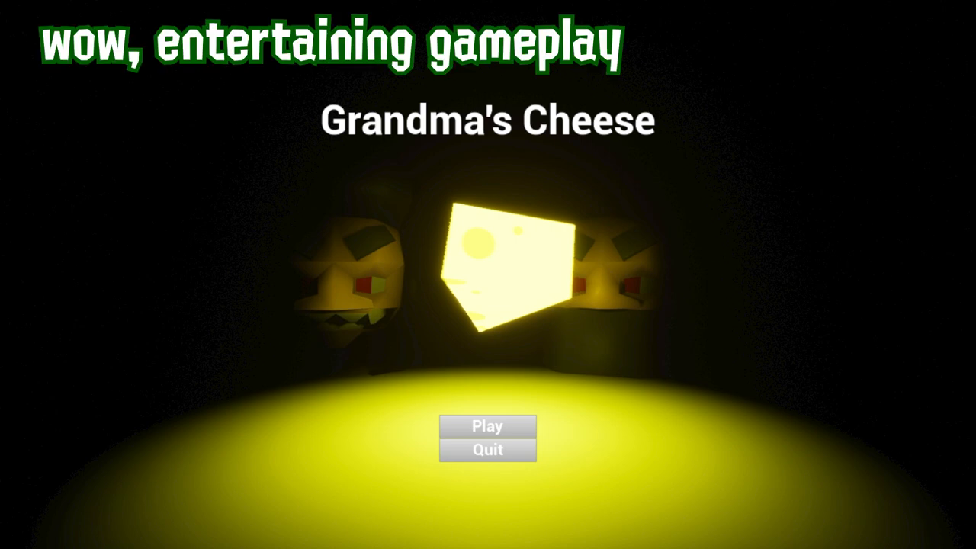
Start a fresh round of Grandma's Cheese from the title menu
click(487, 425)
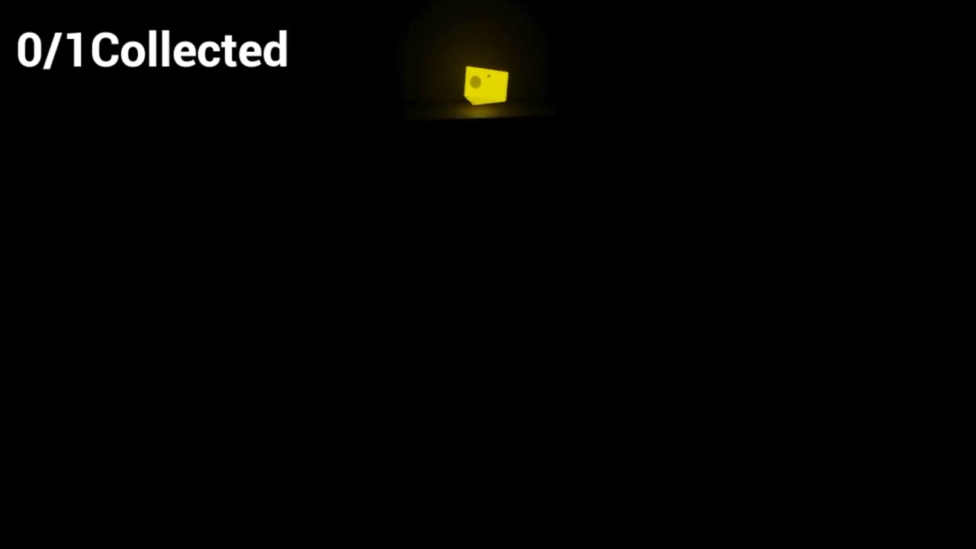
mouse_move(487, 275)
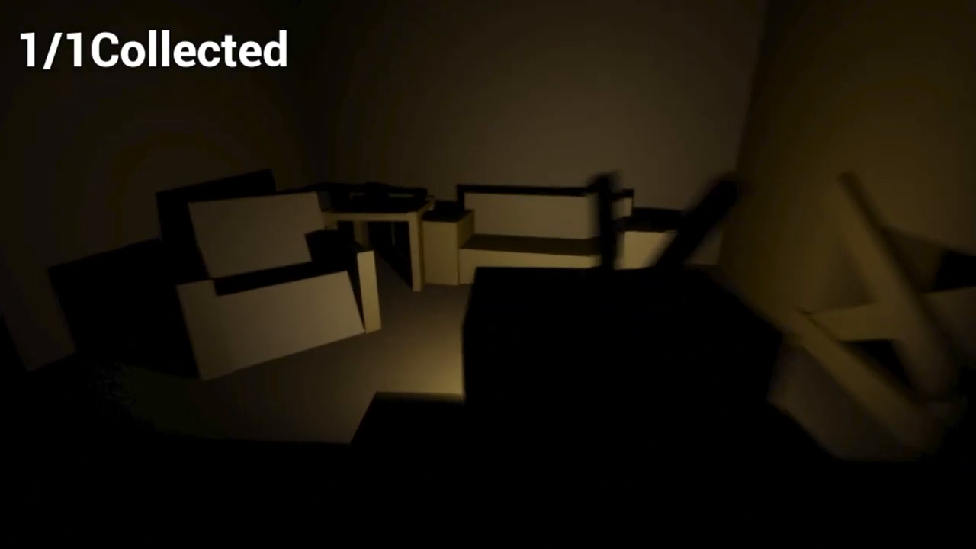
mouse_move(488, 274)
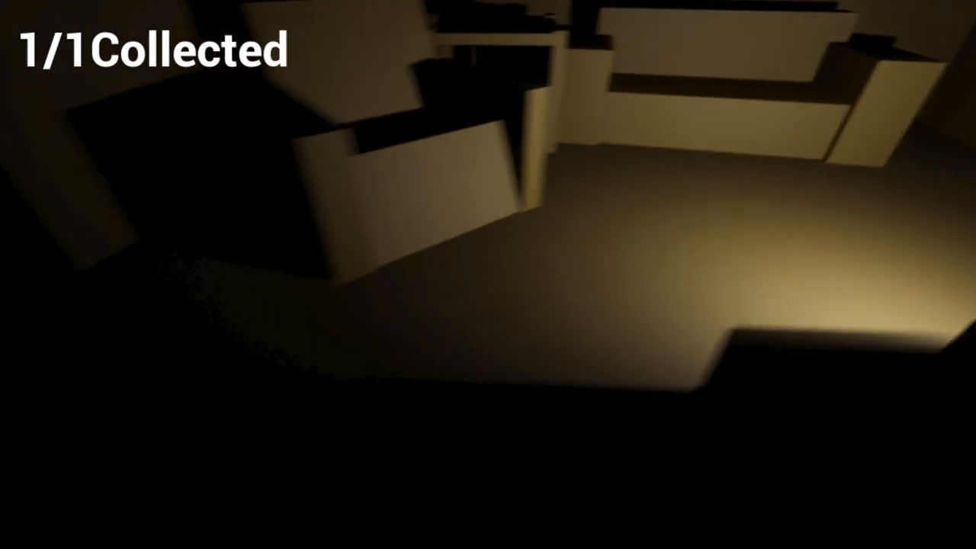
mouse_move(488, 274)
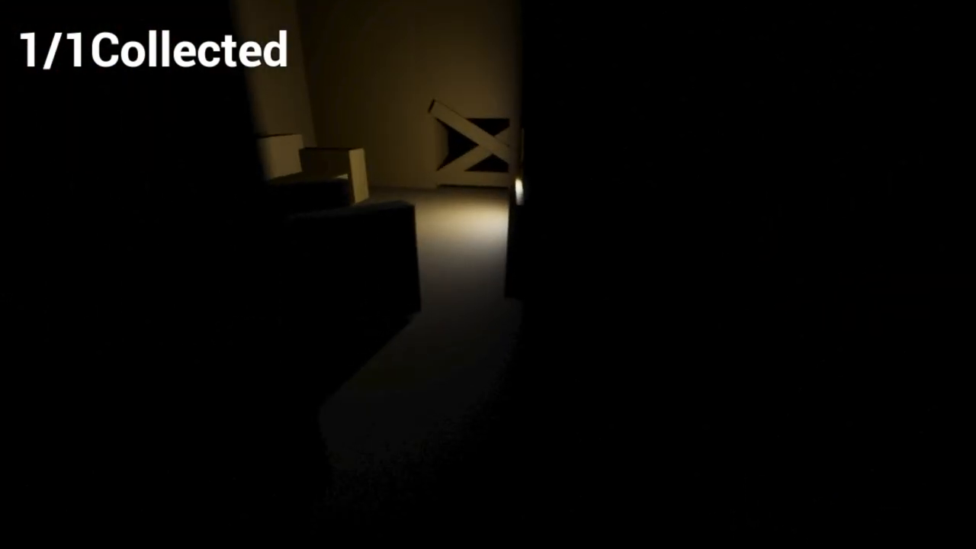
mouse_move(488, 275)
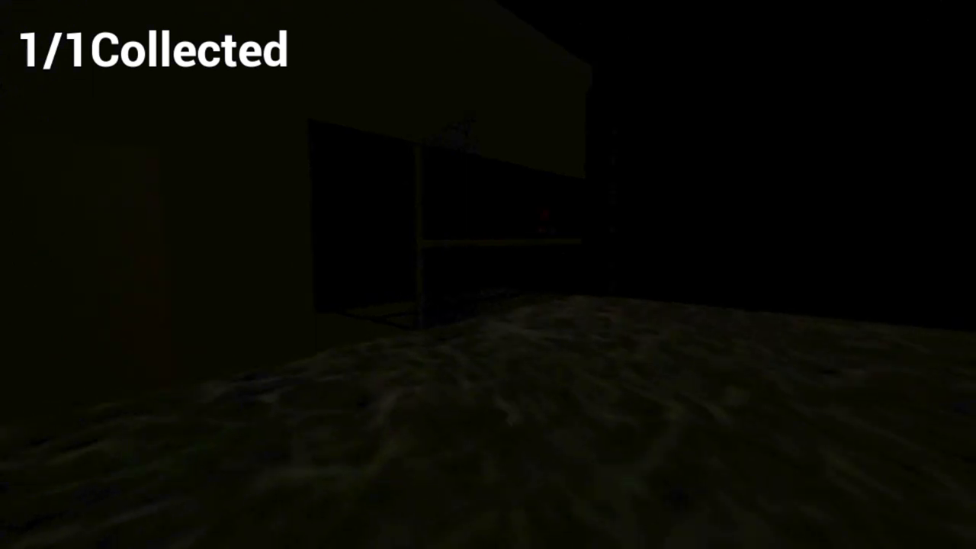
mouse_move(487, 275)
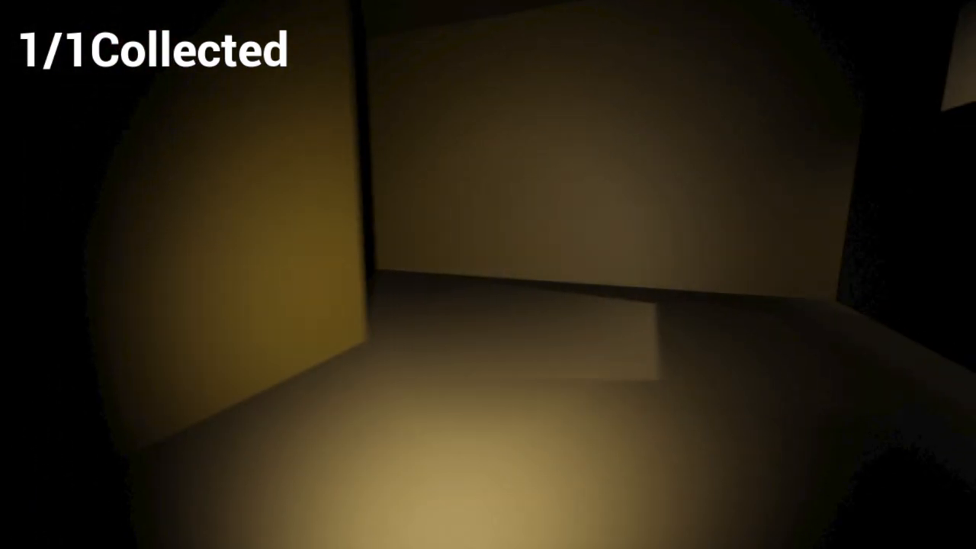
mouse_move(488, 274)
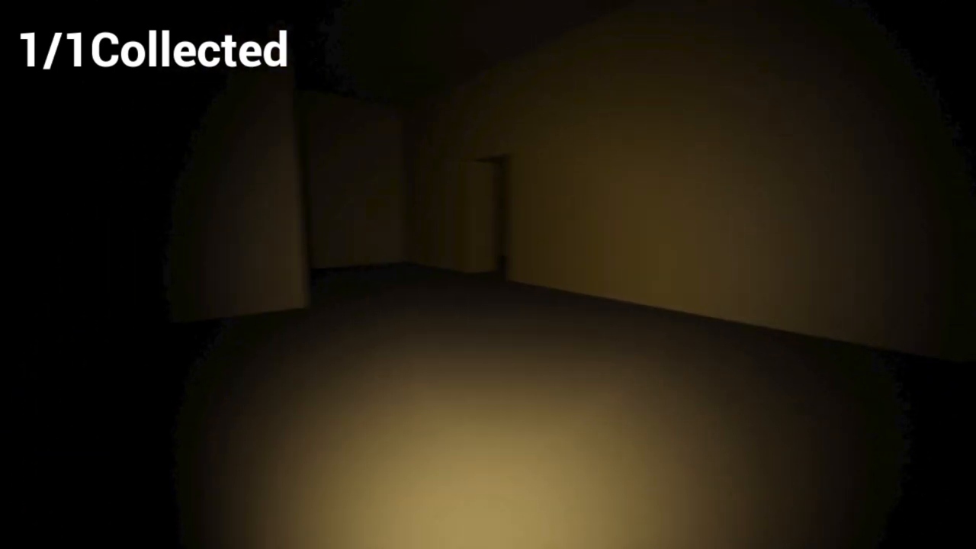
mouse_move(488, 275)
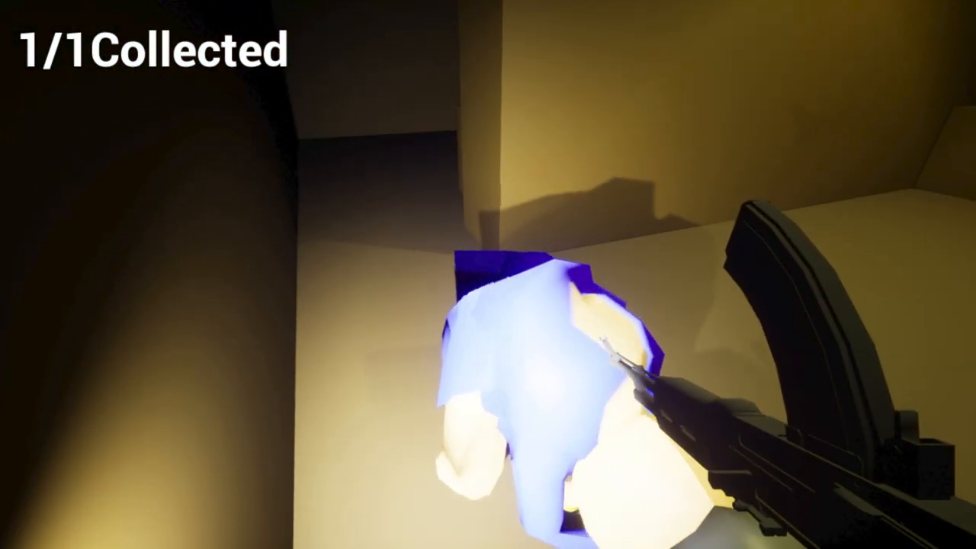
mouse_move(488, 275)
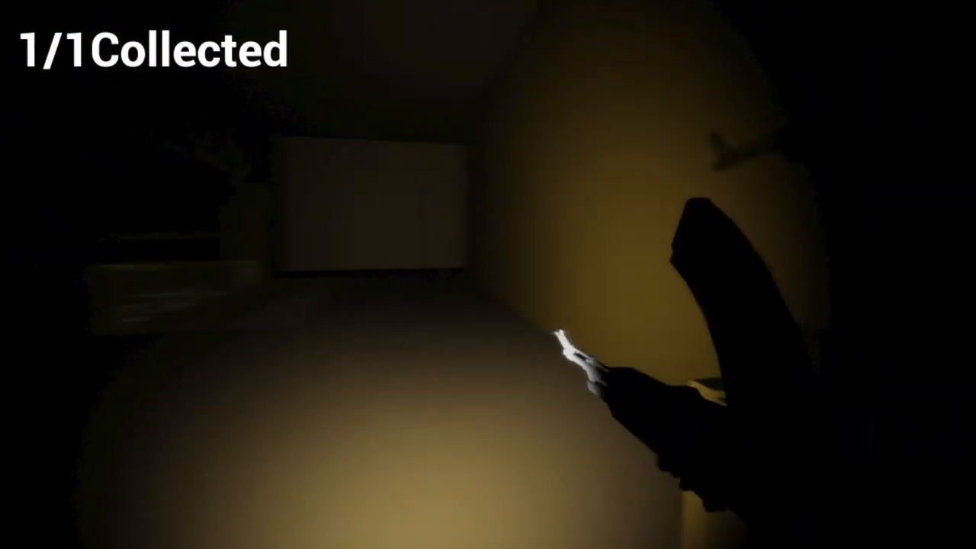
mouse_move(488, 274)
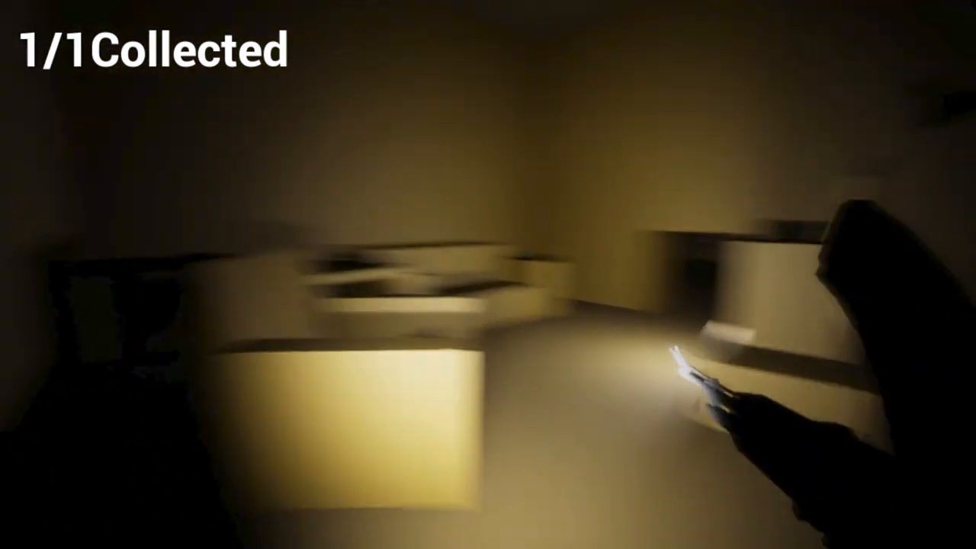
mouse_move(488, 274)
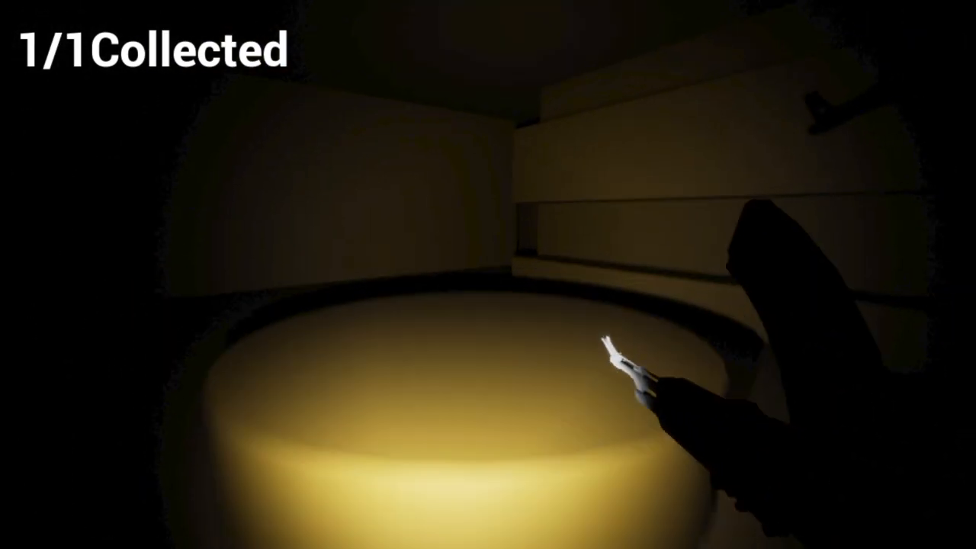
mouse_move(488, 274)
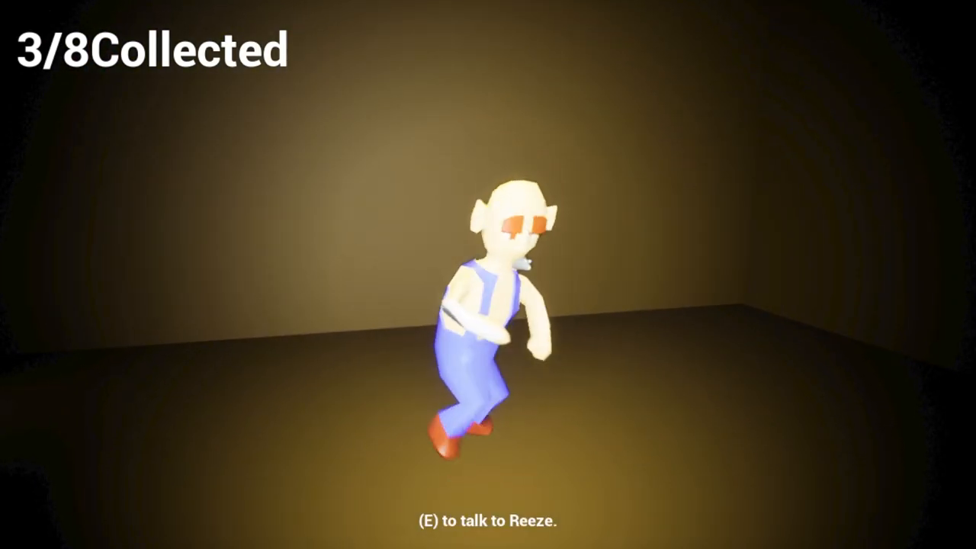
Talk to Reeze, who refuses because only 3 of 8 cheeses are collected
key(e)
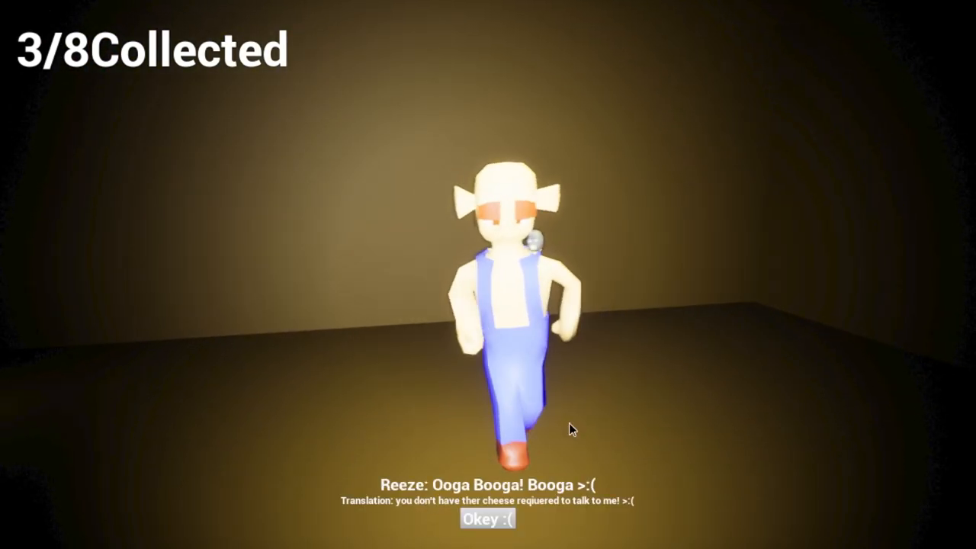